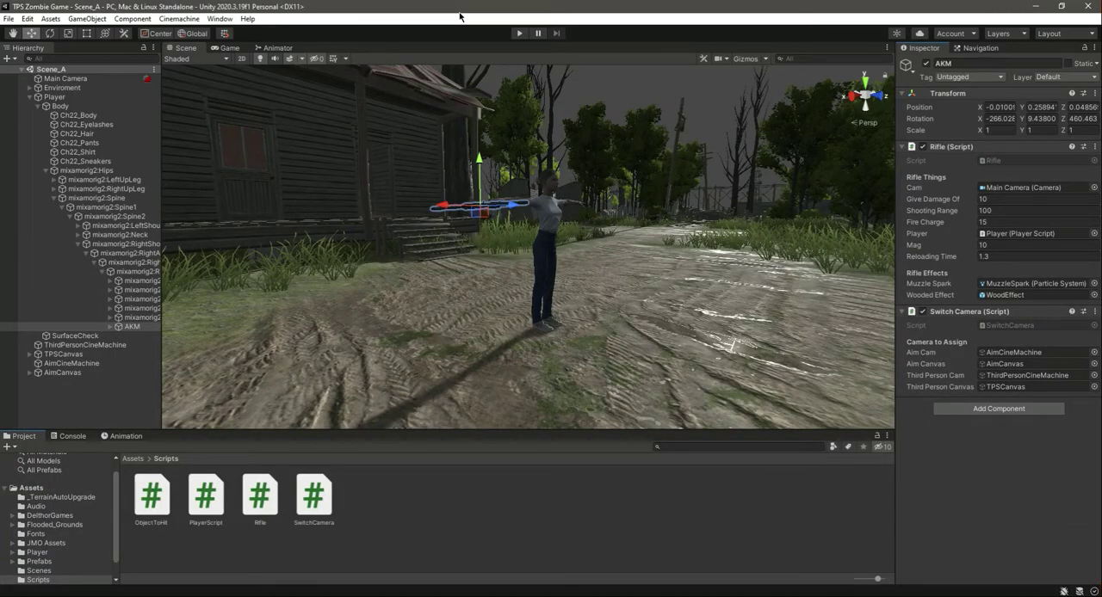
{"action": "mouse_move", "coordinate": [241, 281]}
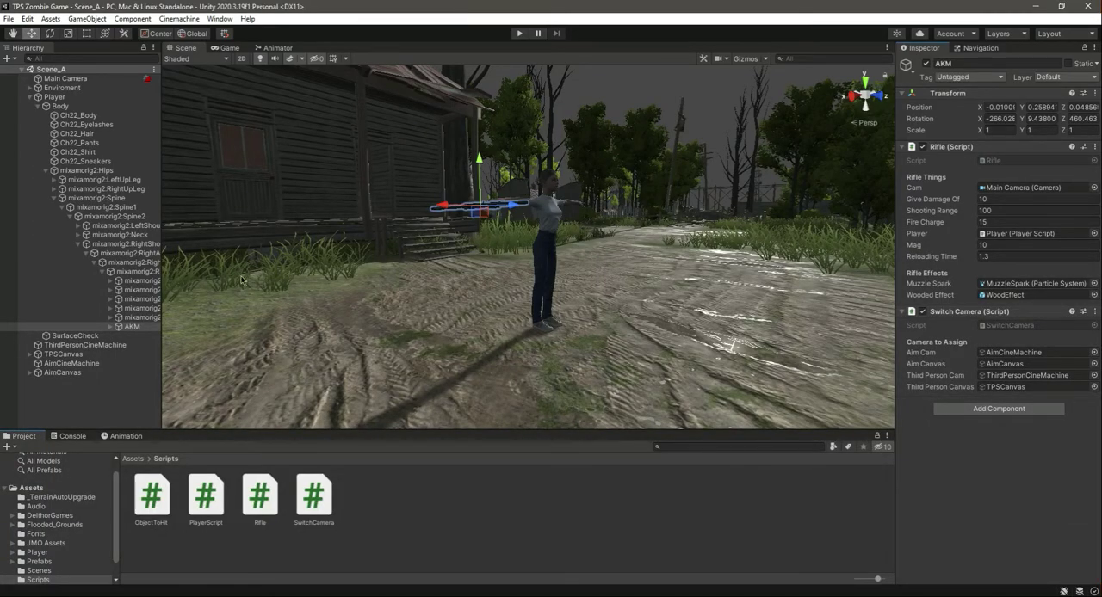
- Compare the AKM rifle object and the player's mixamorig2:RightHand bone in the Hierarchy
{"action": "left_click", "coordinate": [131, 327]}
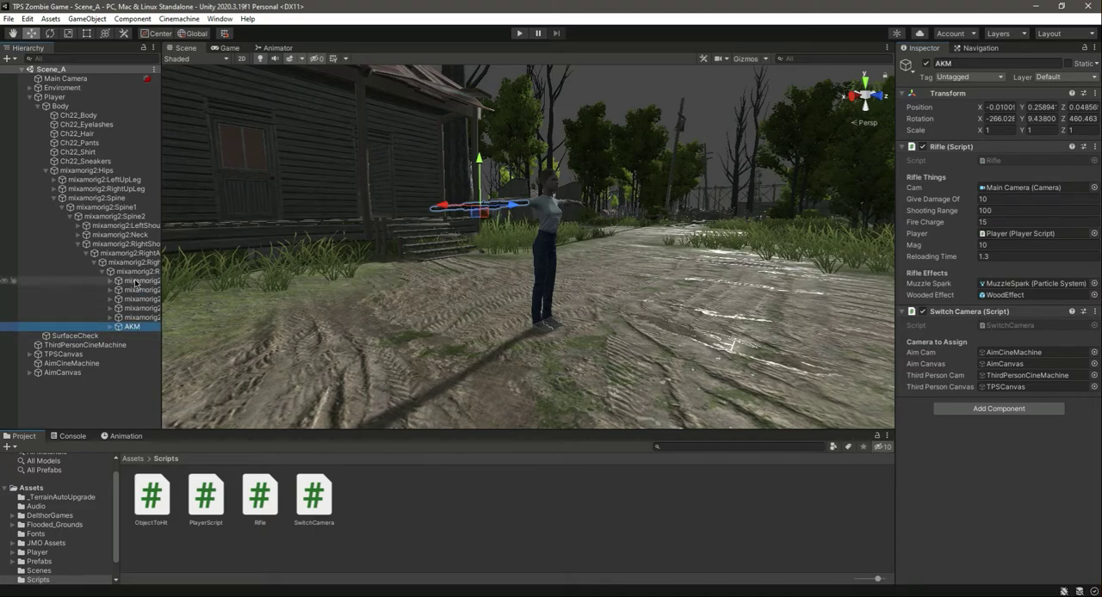
{"action": "left_click", "coordinate": [151, 272]}
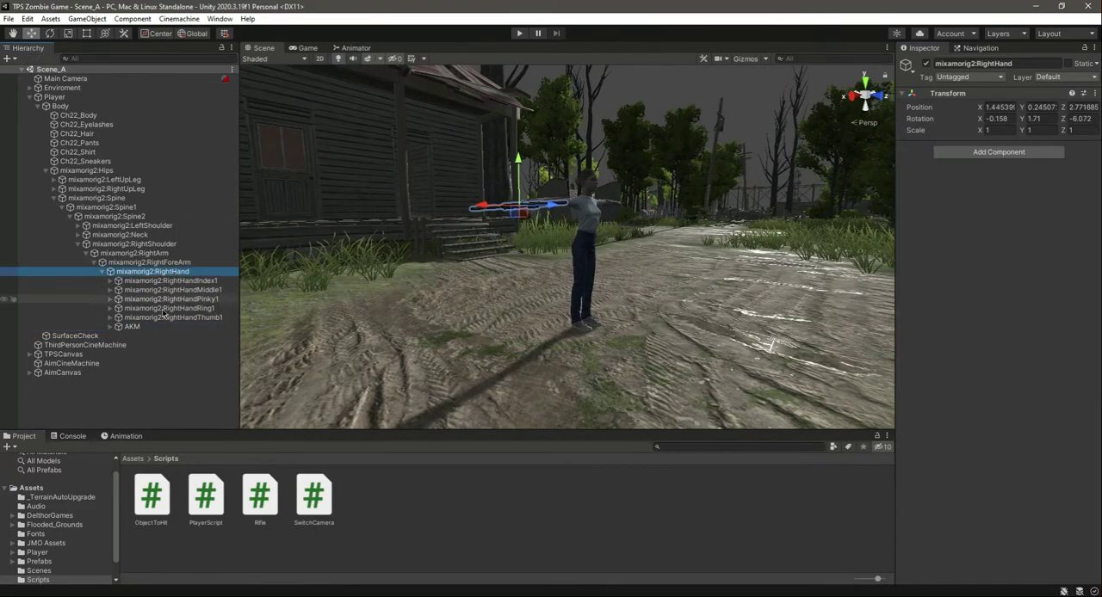
{"action": "left_click", "coordinate": [131, 327]}
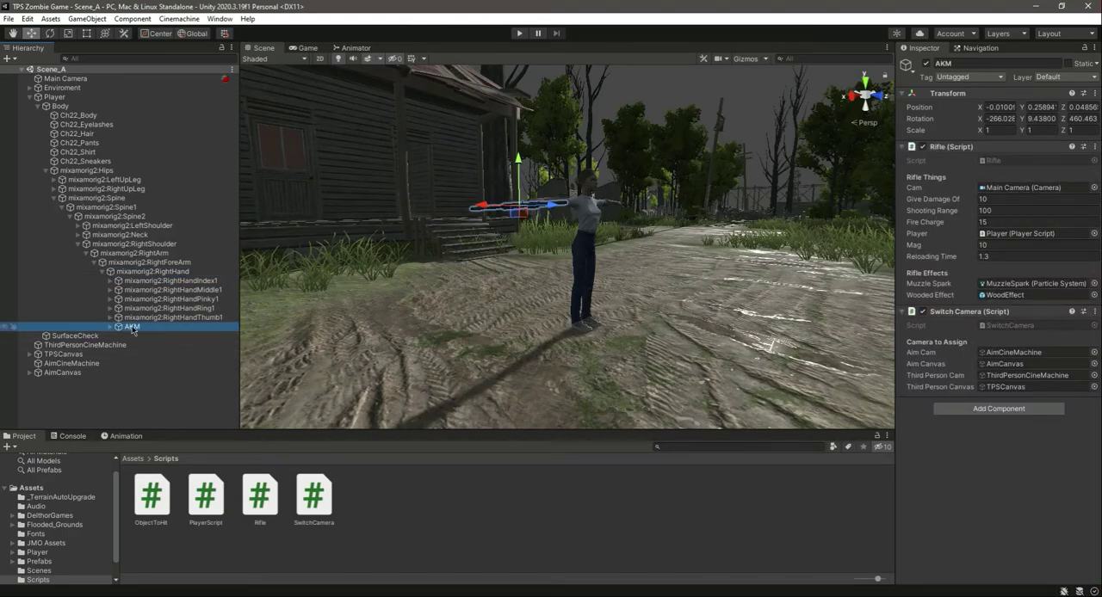
{"action": "left_click", "coordinate": [152, 272]}
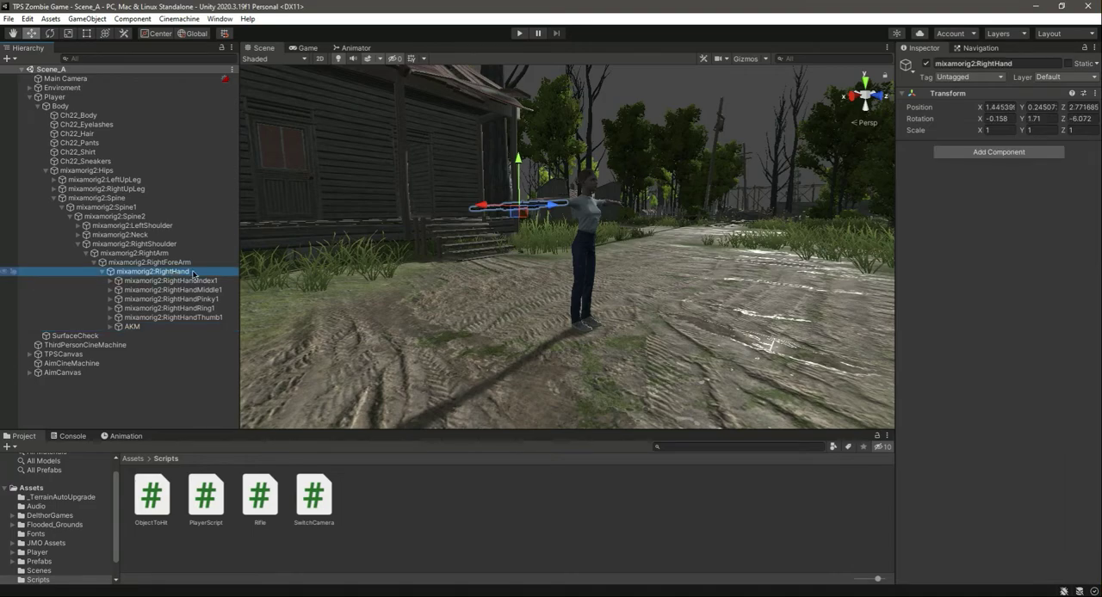
{"action": "left_click", "coordinate": [131, 327]}
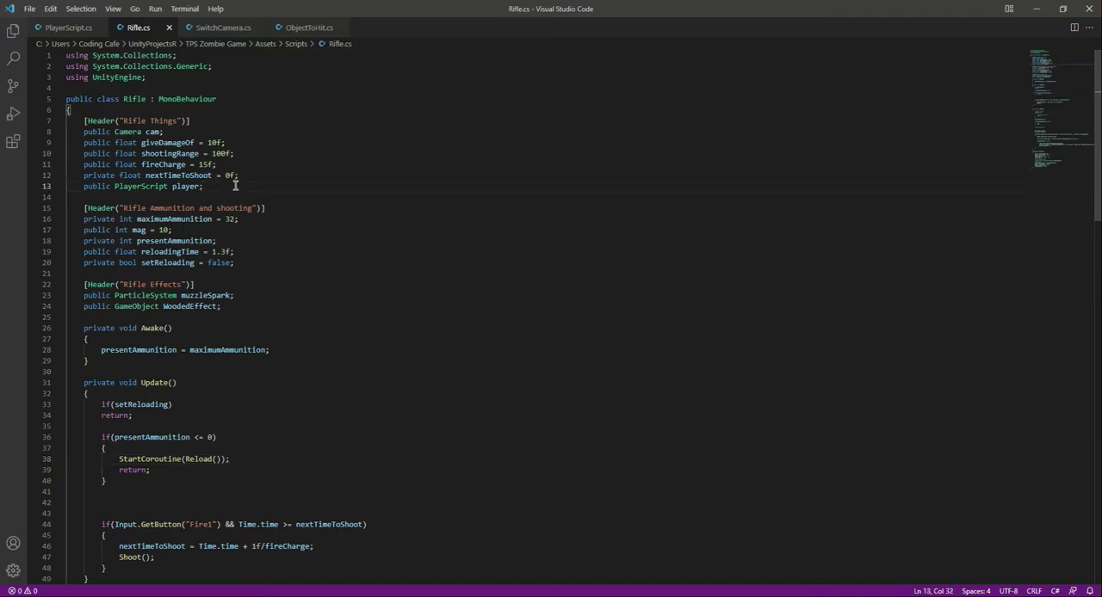
- Declare 'public Transform hand;' under the Rifle Things header in Rifle.cs
{"action": "type", "text": "public"}
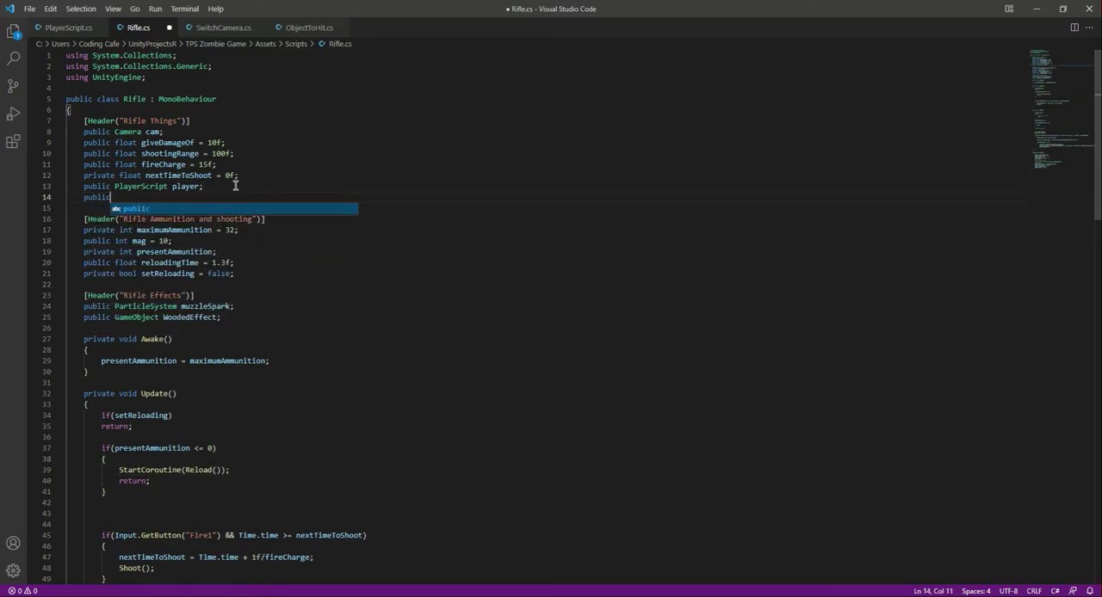
{"action": "type", "text": "Transform"}
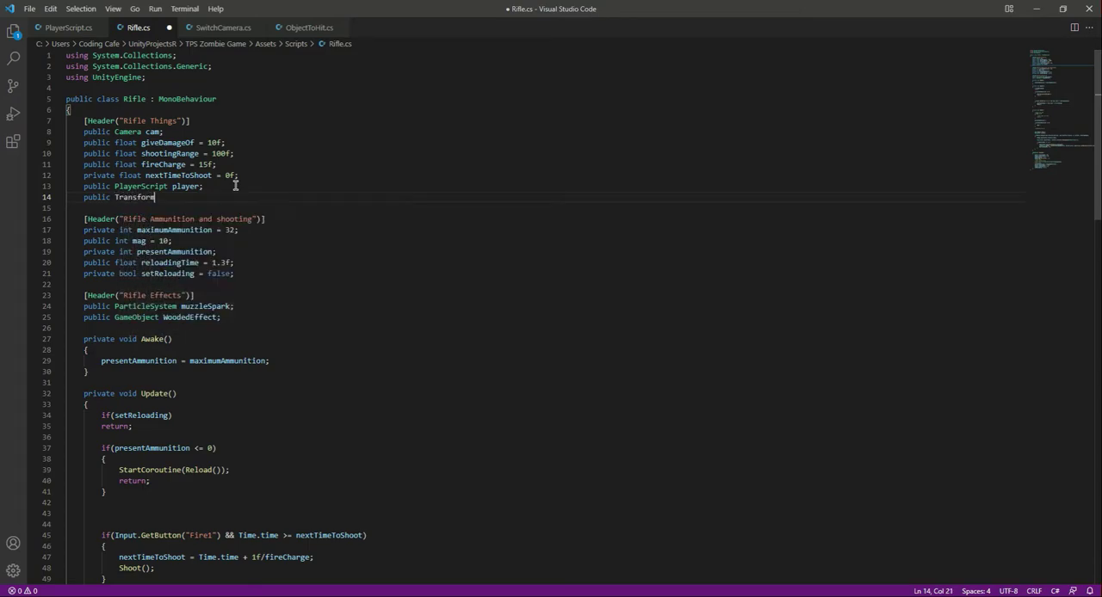
{"action": "type", "text": "hand;"}
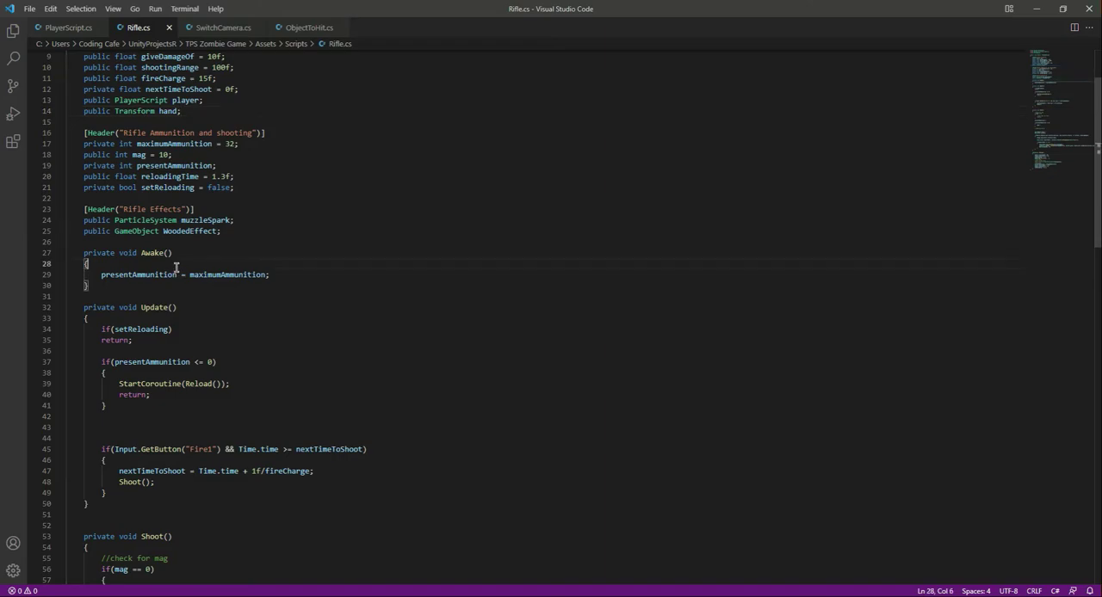
- Add 'transform.SetParent(hand);' inside Awake() so the rifle attaches to the hand
{"action": "type", "text": "transform."}
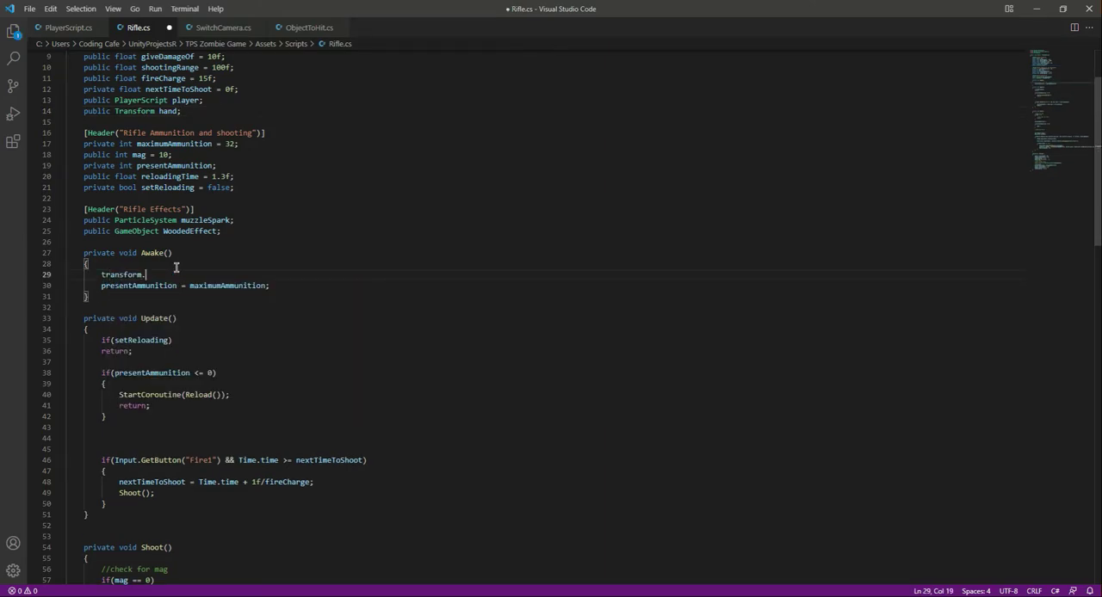
{"action": "type", "text": "SetParent"}
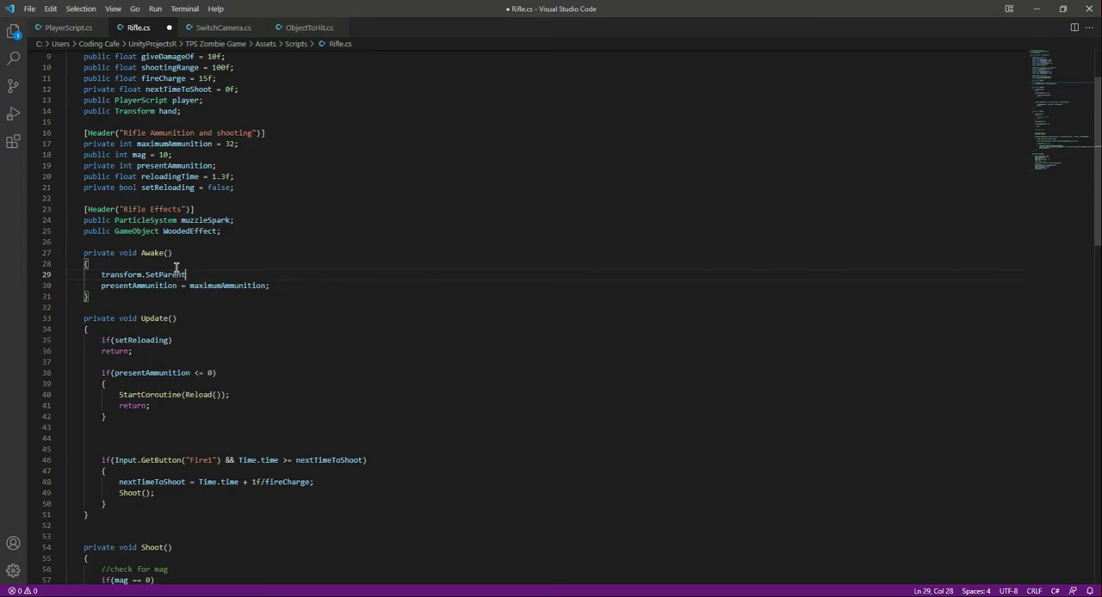
{"action": "type", "text": "hand);"}
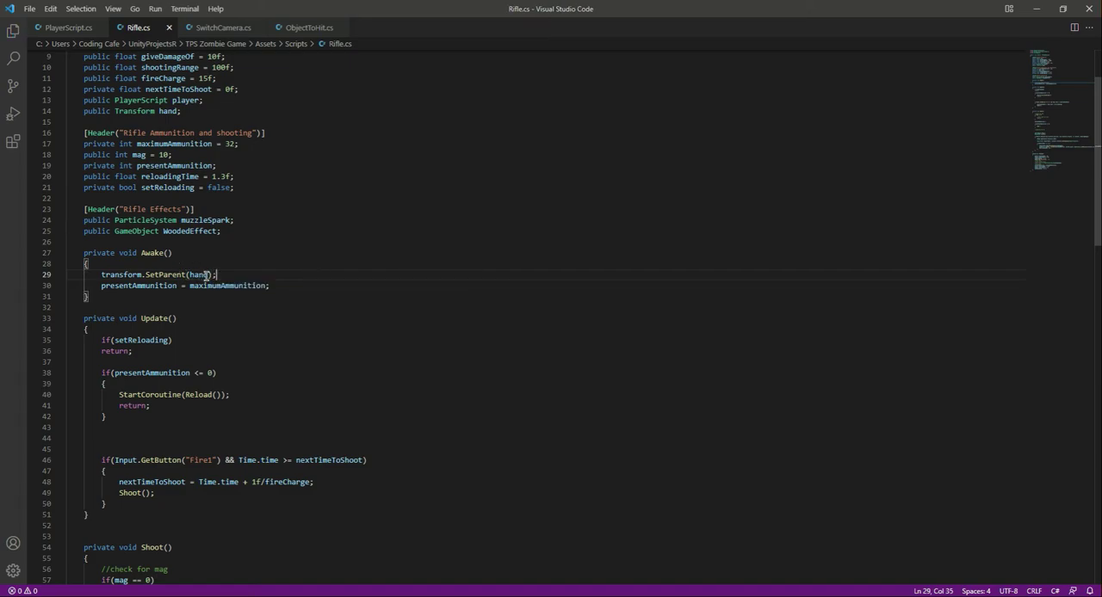
{"action": "double_click", "coordinate": [167, 111]}
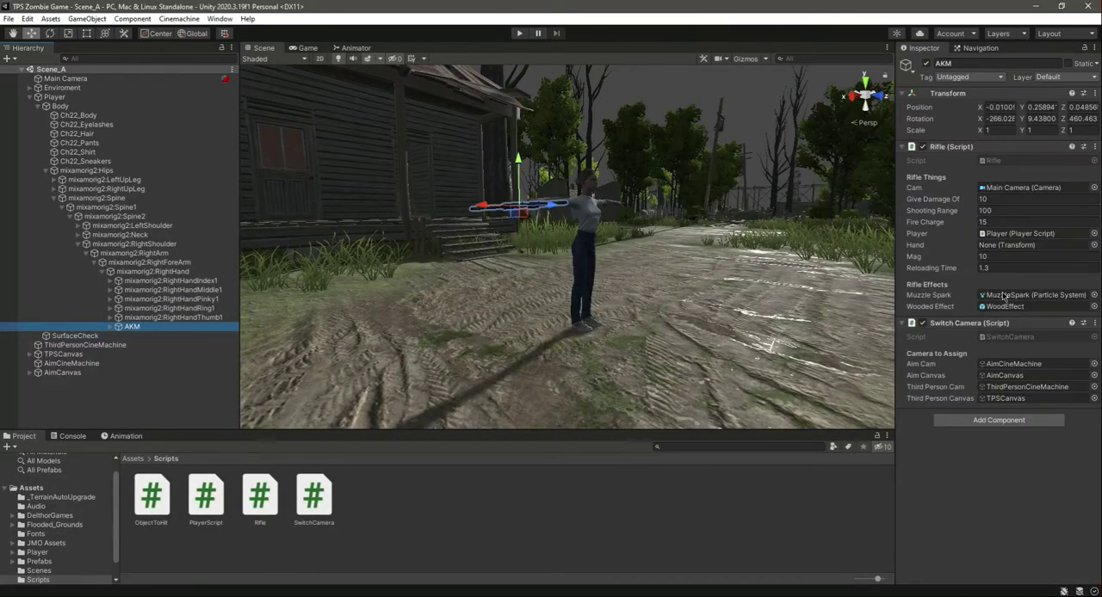
- Assign mixamorig2:RightHand to the AKM's Hand field and enter Play mode
{"action": "left_click", "coordinate": [153, 272]}
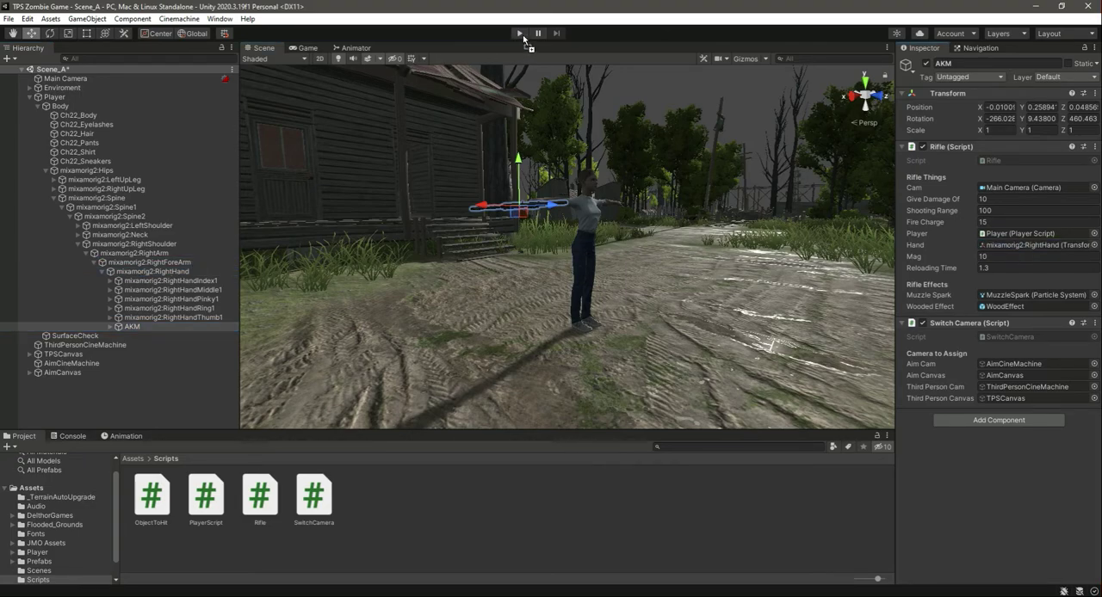
{"action": "left_click", "coordinate": [518, 33]}
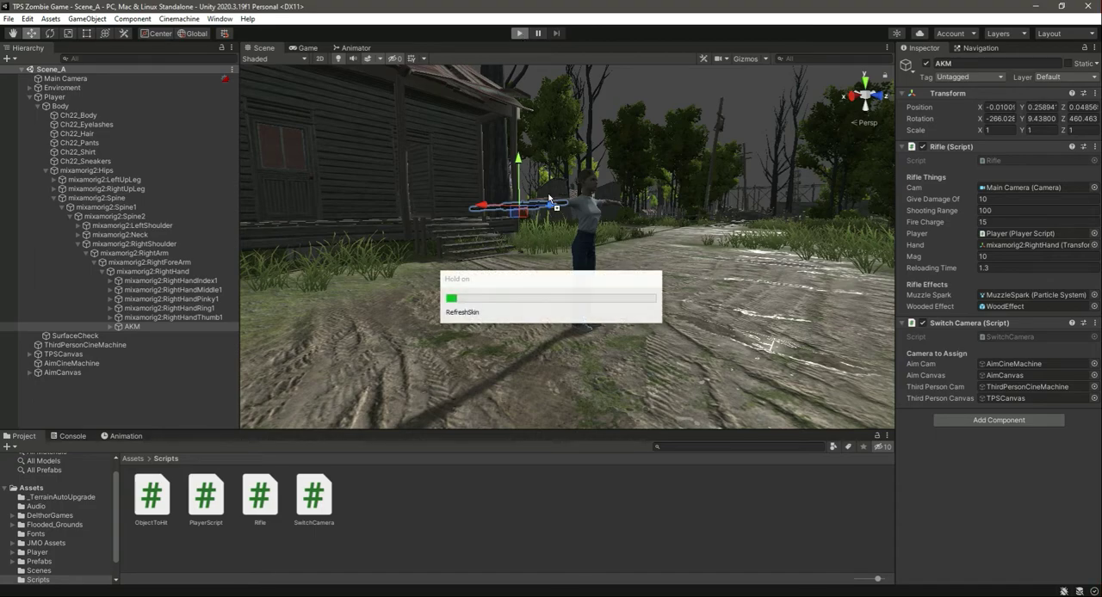
{"action": "left_click", "coordinate": [520, 32]}
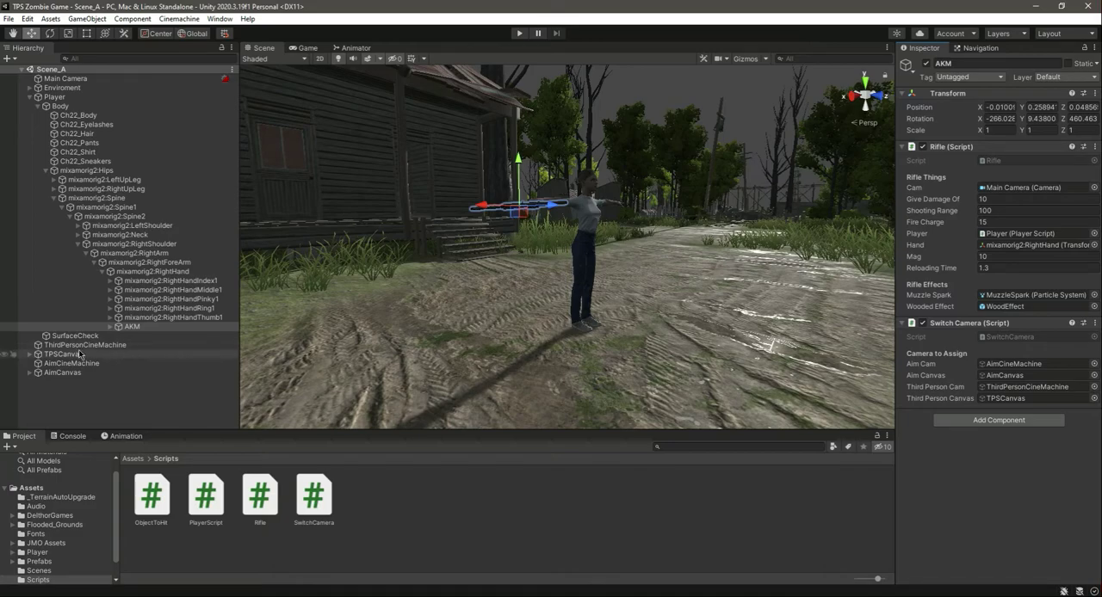
{"action": "left_click", "coordinate": [131, 327]}
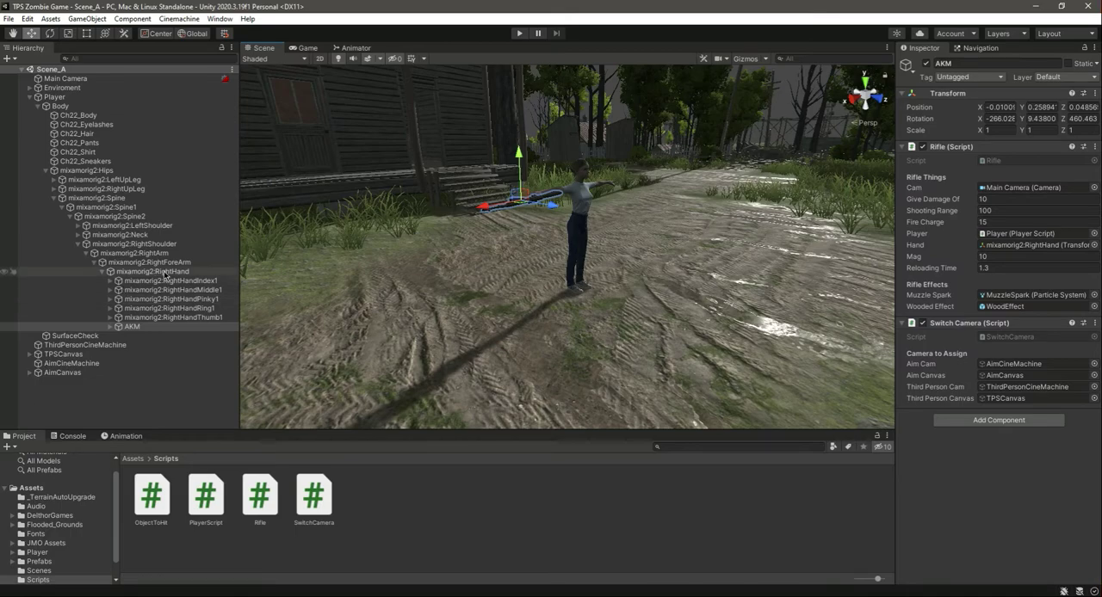
{"action": "left_click", "coordinate": [131, 328]}
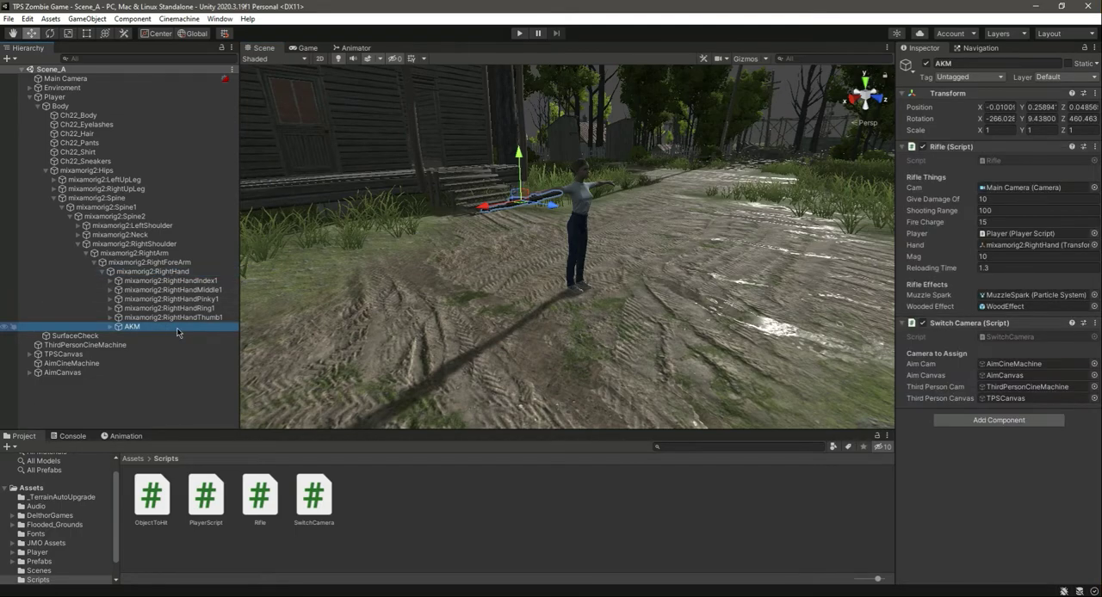